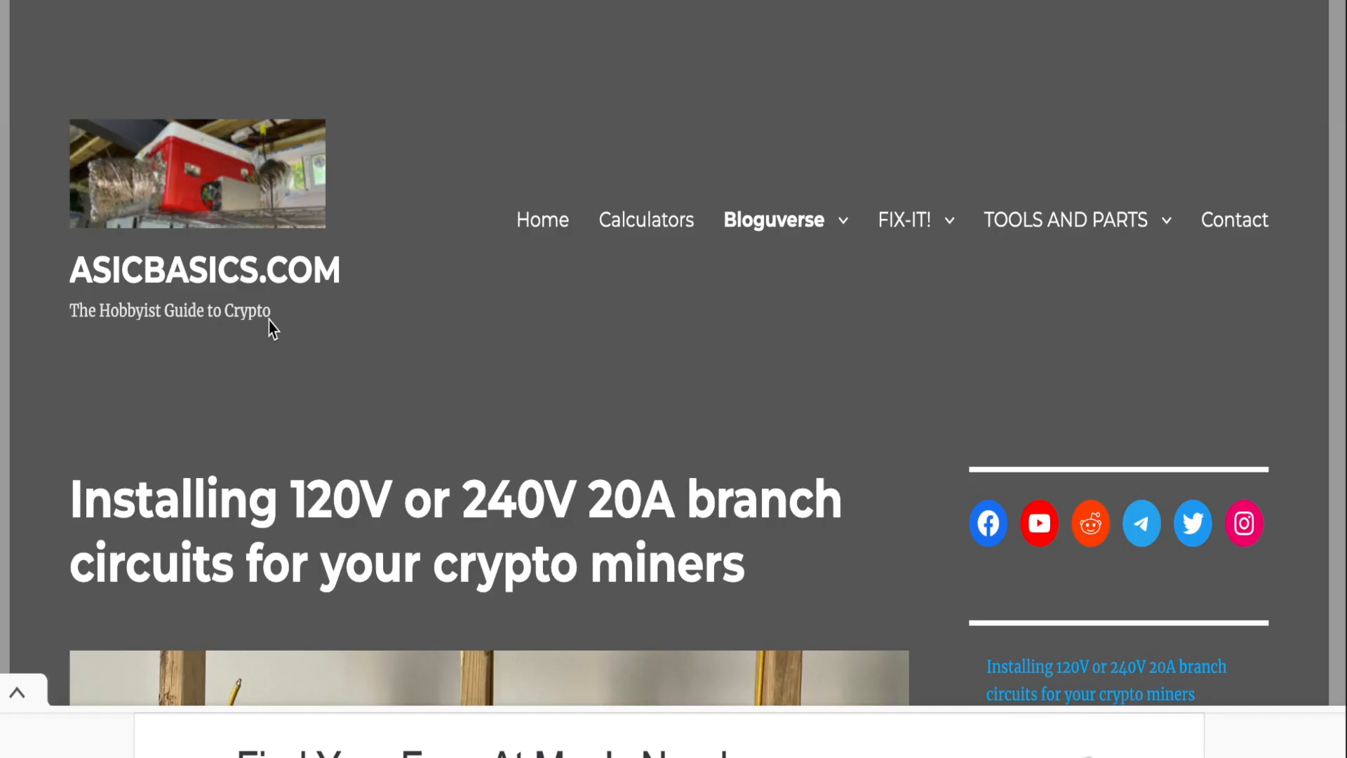
# - Navigate from the blog menu to L3+ / L3++ Projects & Downloads and scroll to the DOWNLOADS list
pyautogui.click(774, 220)
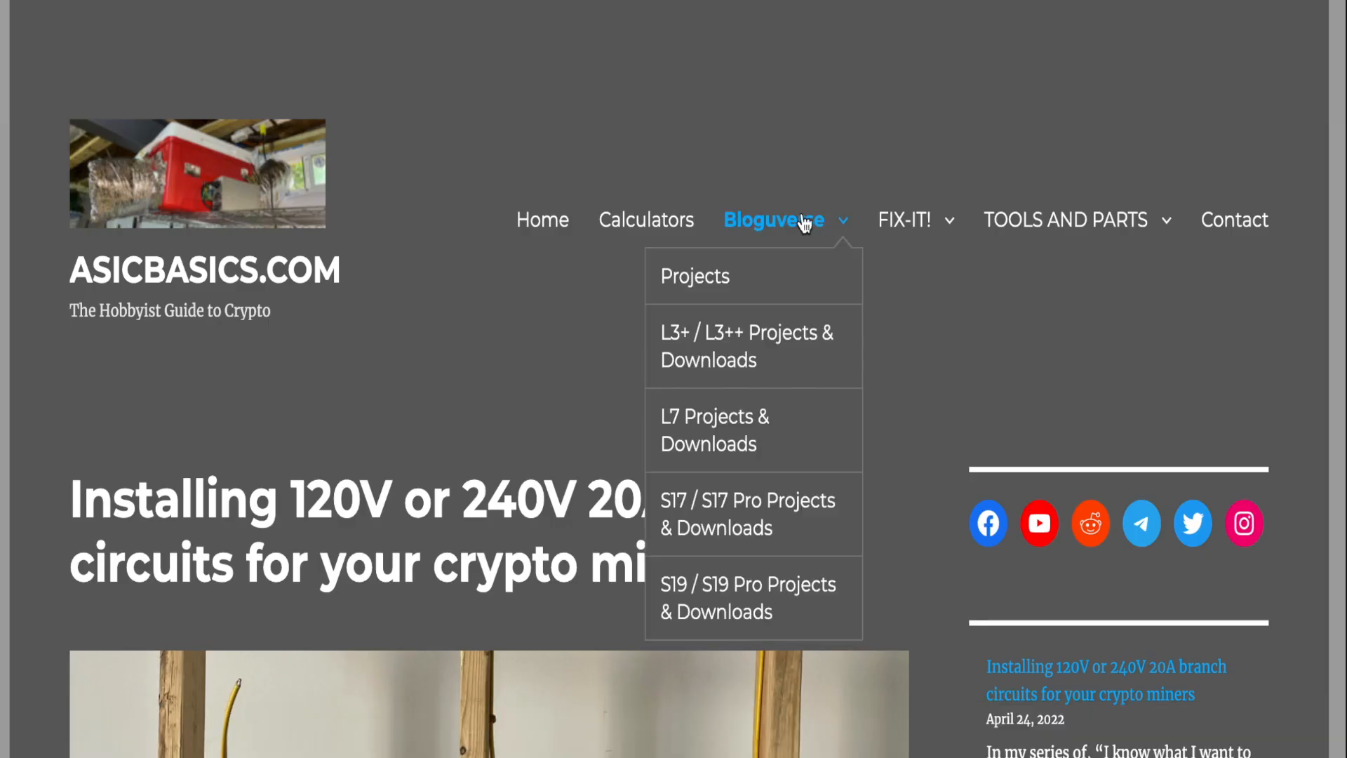
pyautogui.moveTo(746, 345)
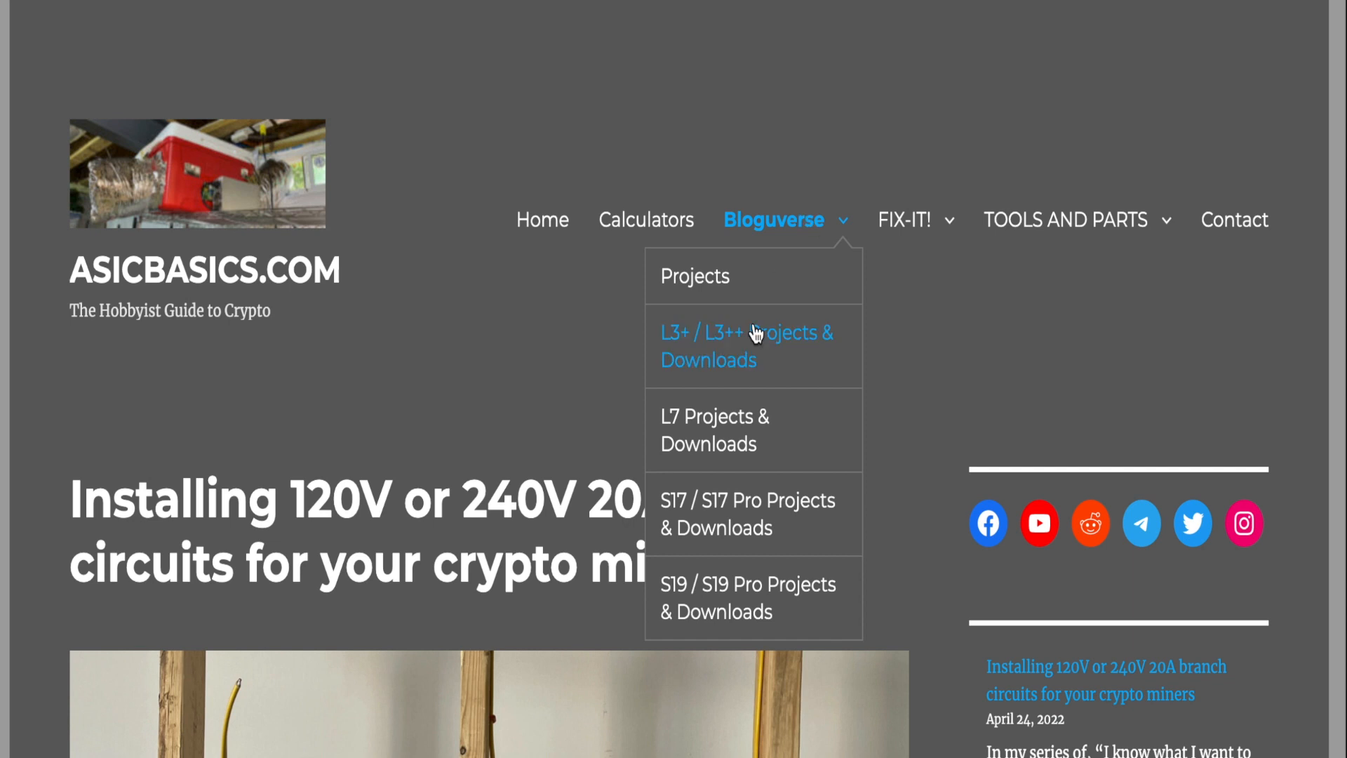
pyautogui.moveTo(752, 342)
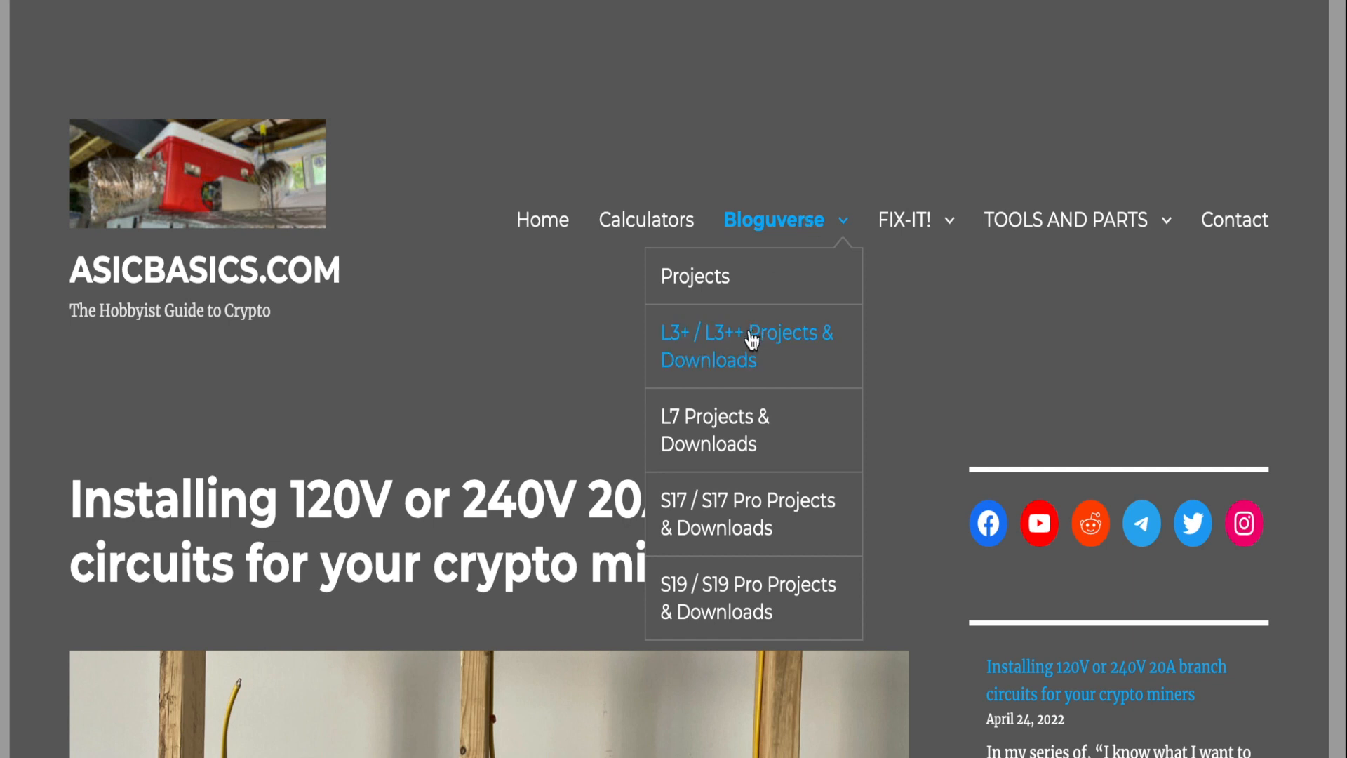
pyautogui.click(746, 346)
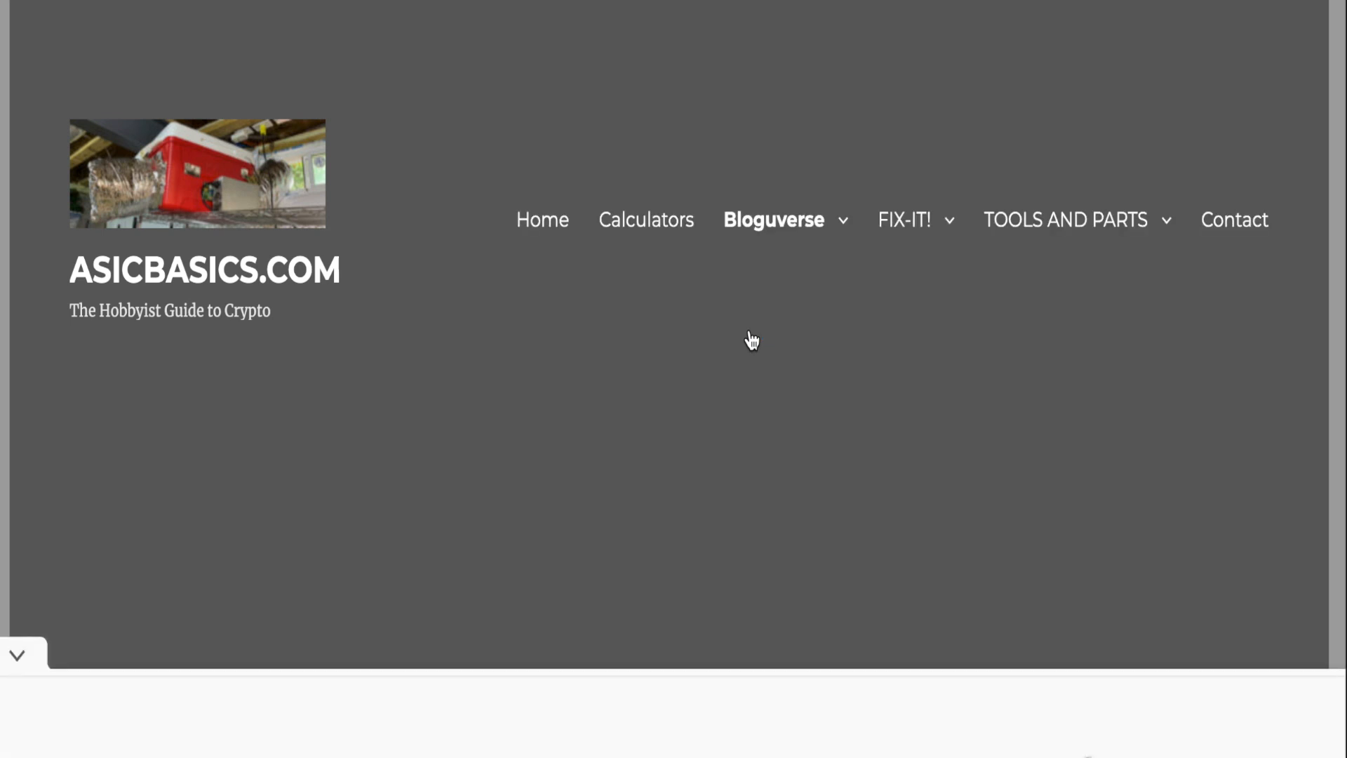
pyautogui.scroll(-3)
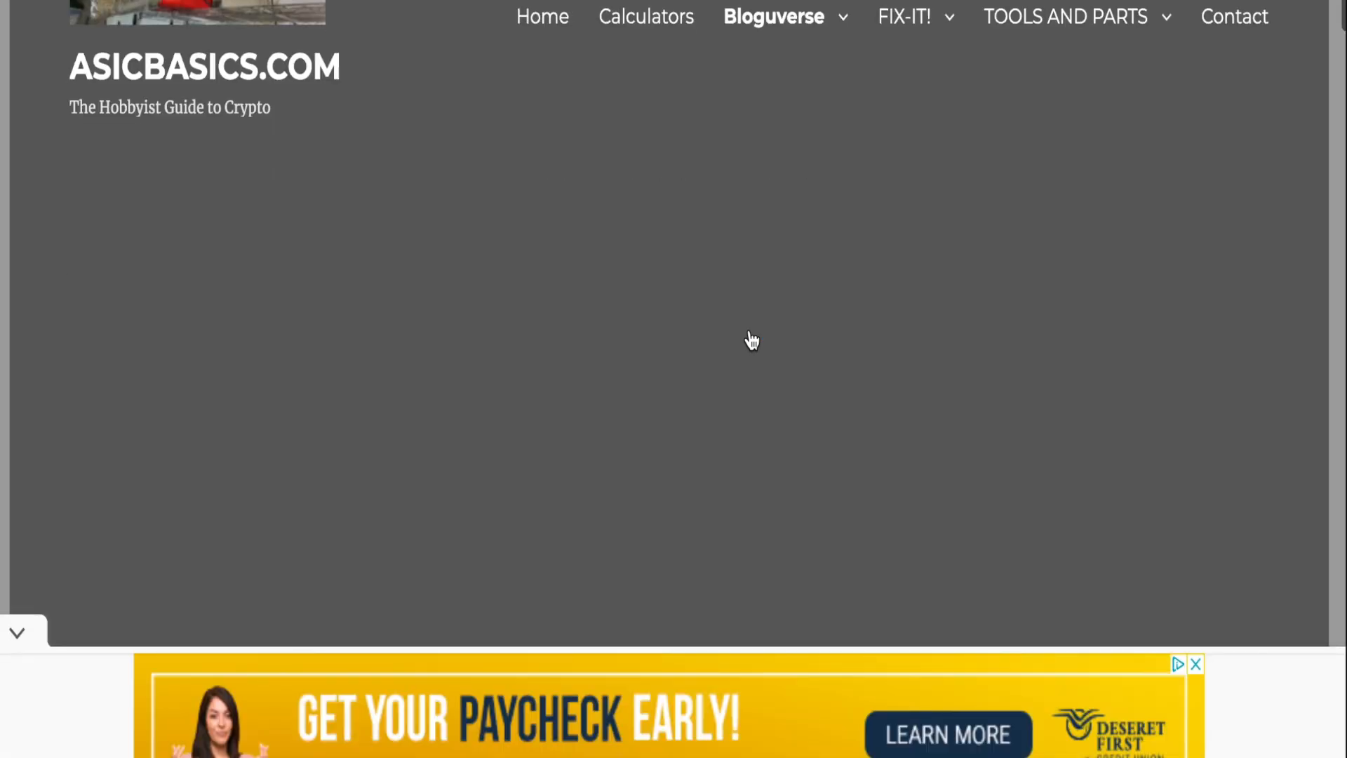
pyautogui.scroll(-3)
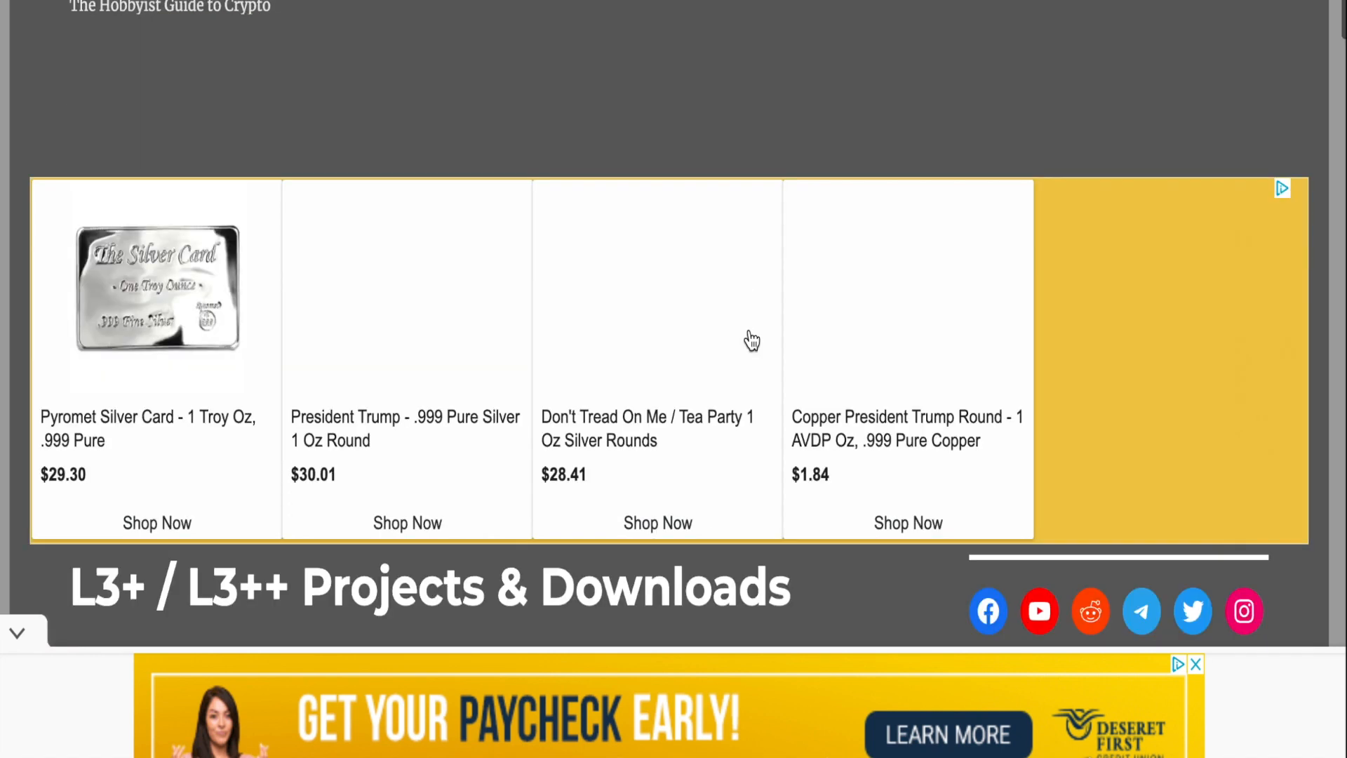
pyautogui.scroll(-3)
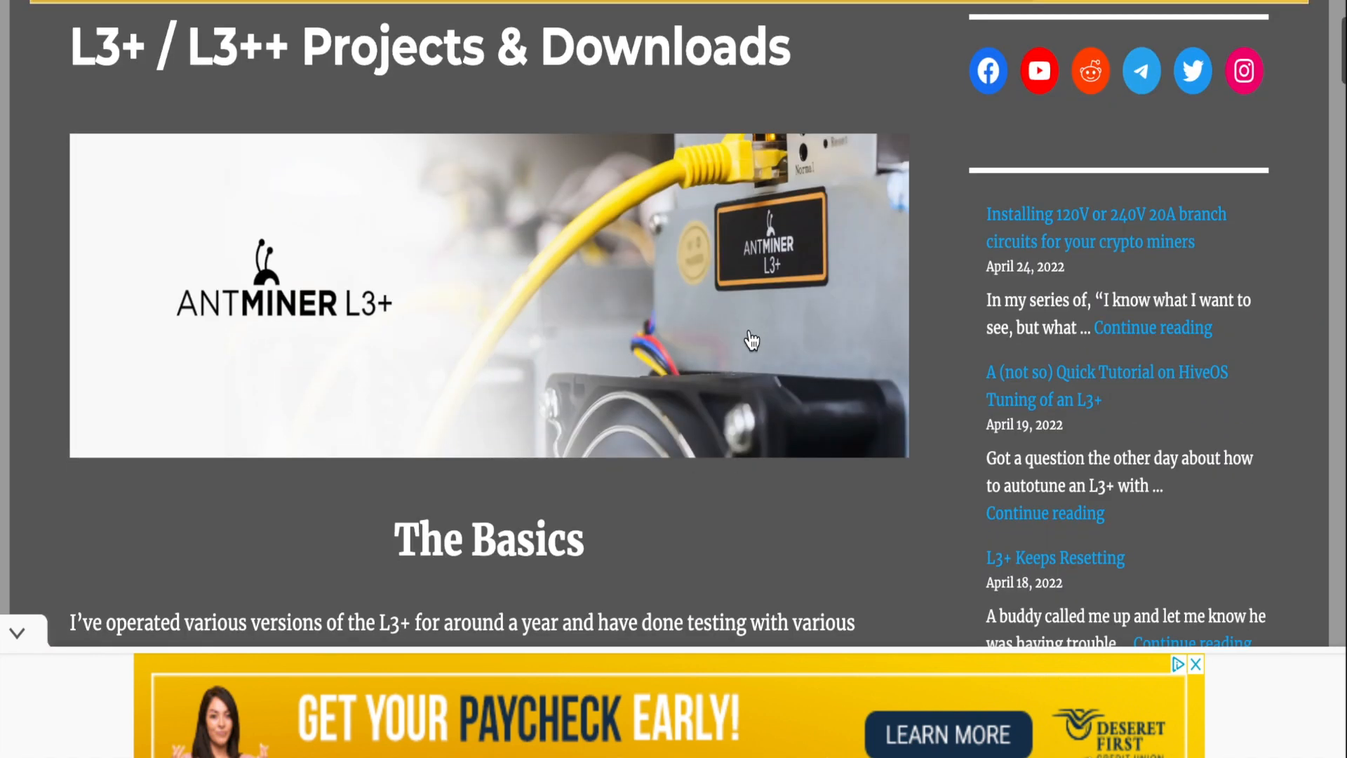
pyautogui.scroll(-3)
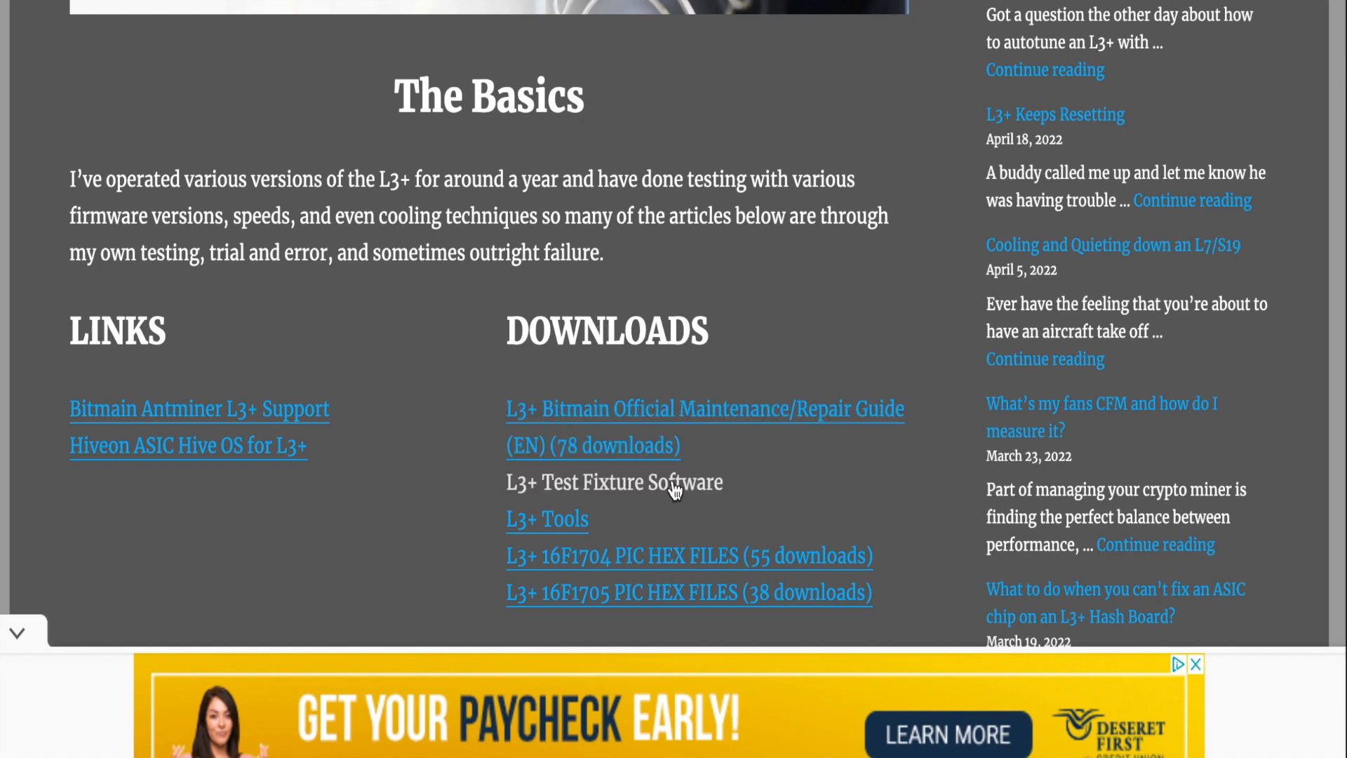
pyautogui.moveTo(565, 498)
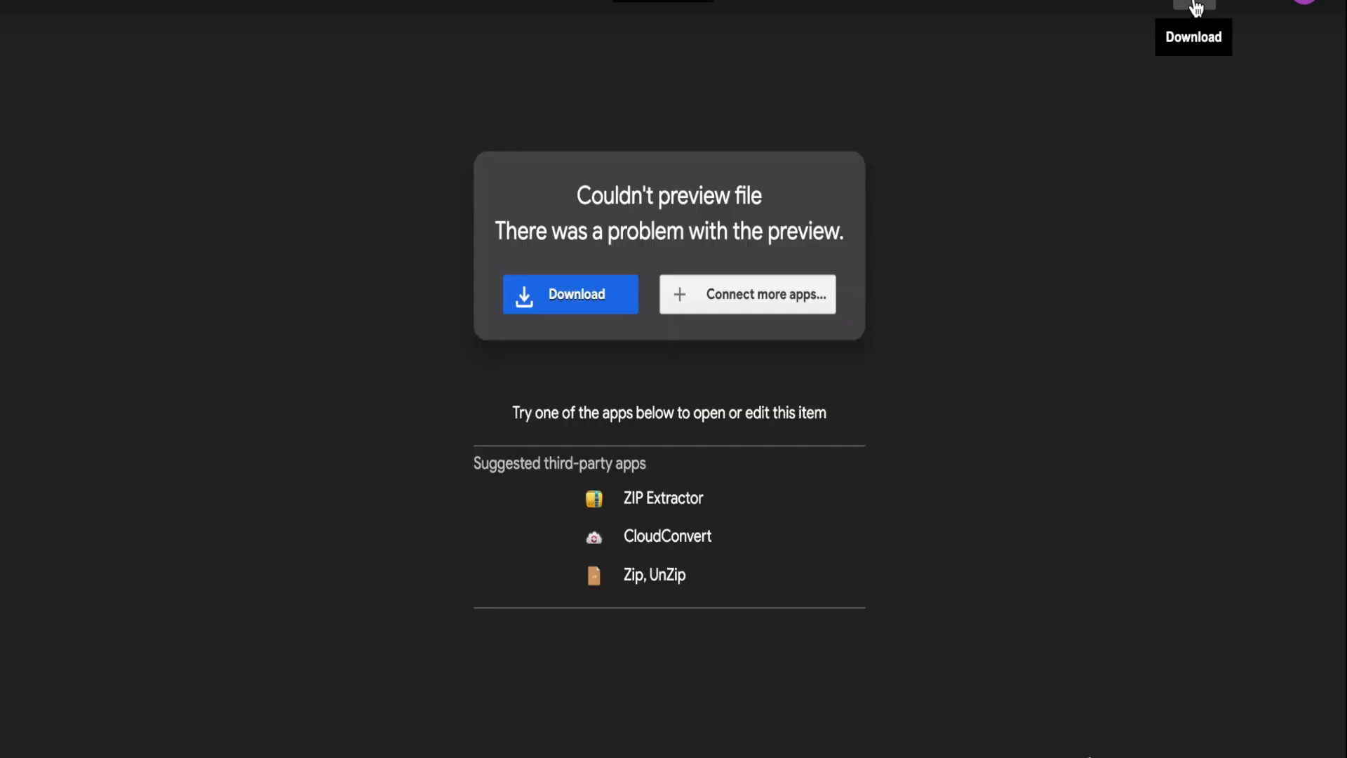
# - Start downloading L3+L3++TestJig.zip from the Drive preview, reaching the virus-scan warning
pyautogui.click(572, 293)
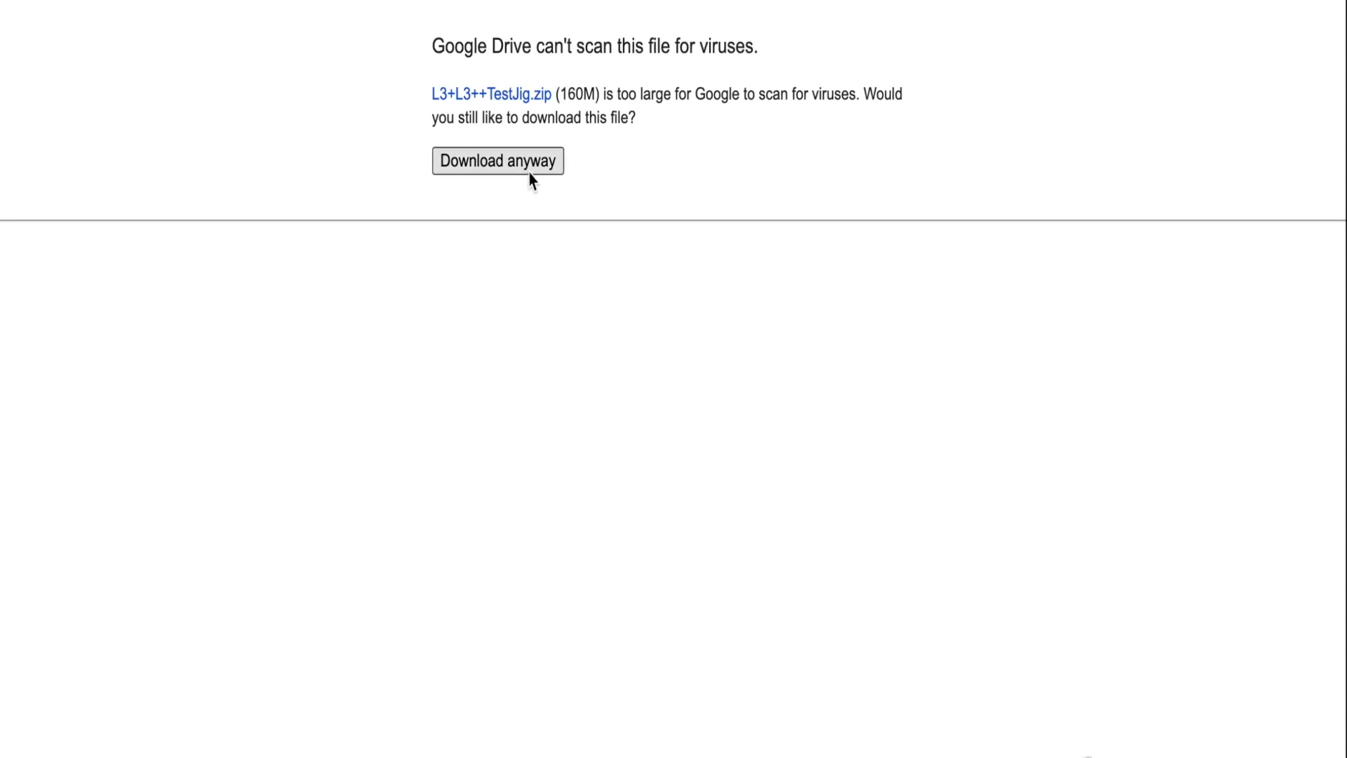
pyautogui.click(497, 160)
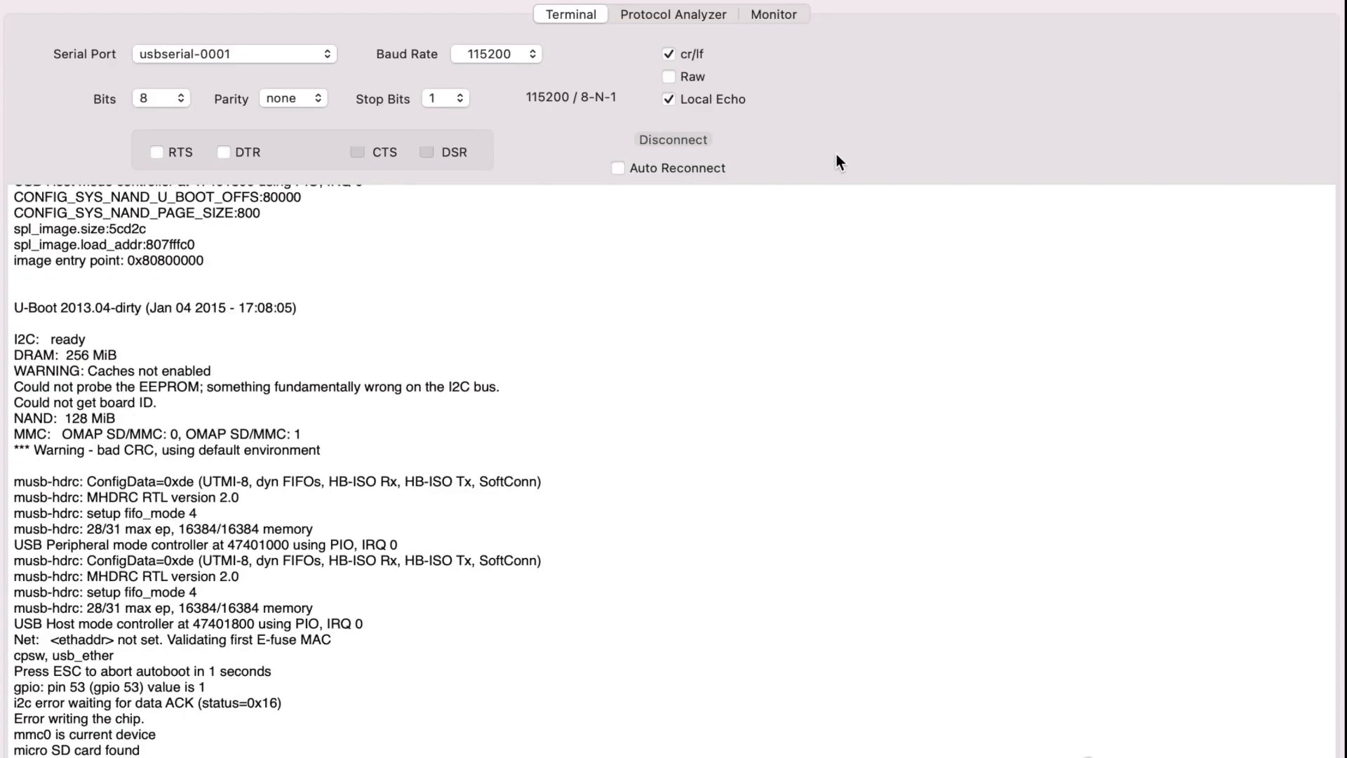
# - Follow the serial log through U-Boot loading kernel and ramdisk to the antMiner login banner
pyautogui.scroll(-3)
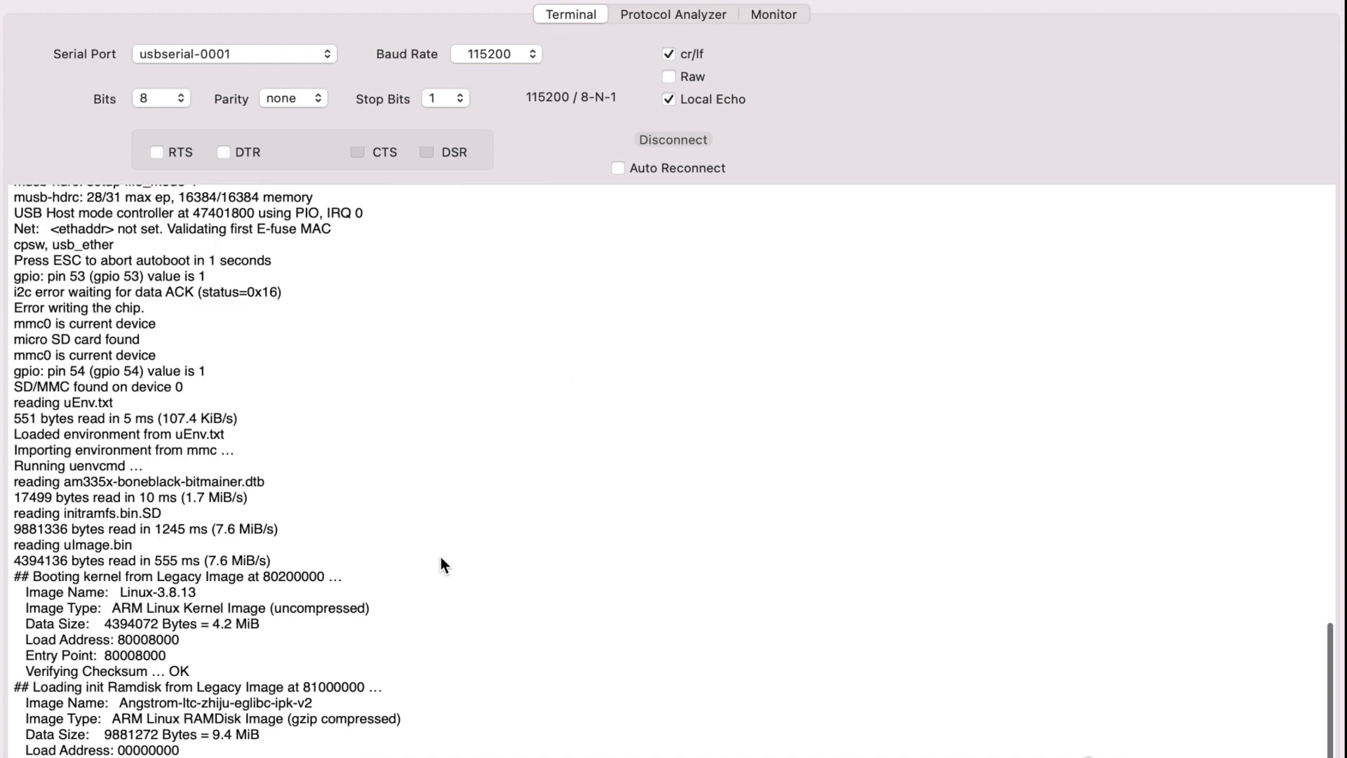
pyautogui.scroll(-3)
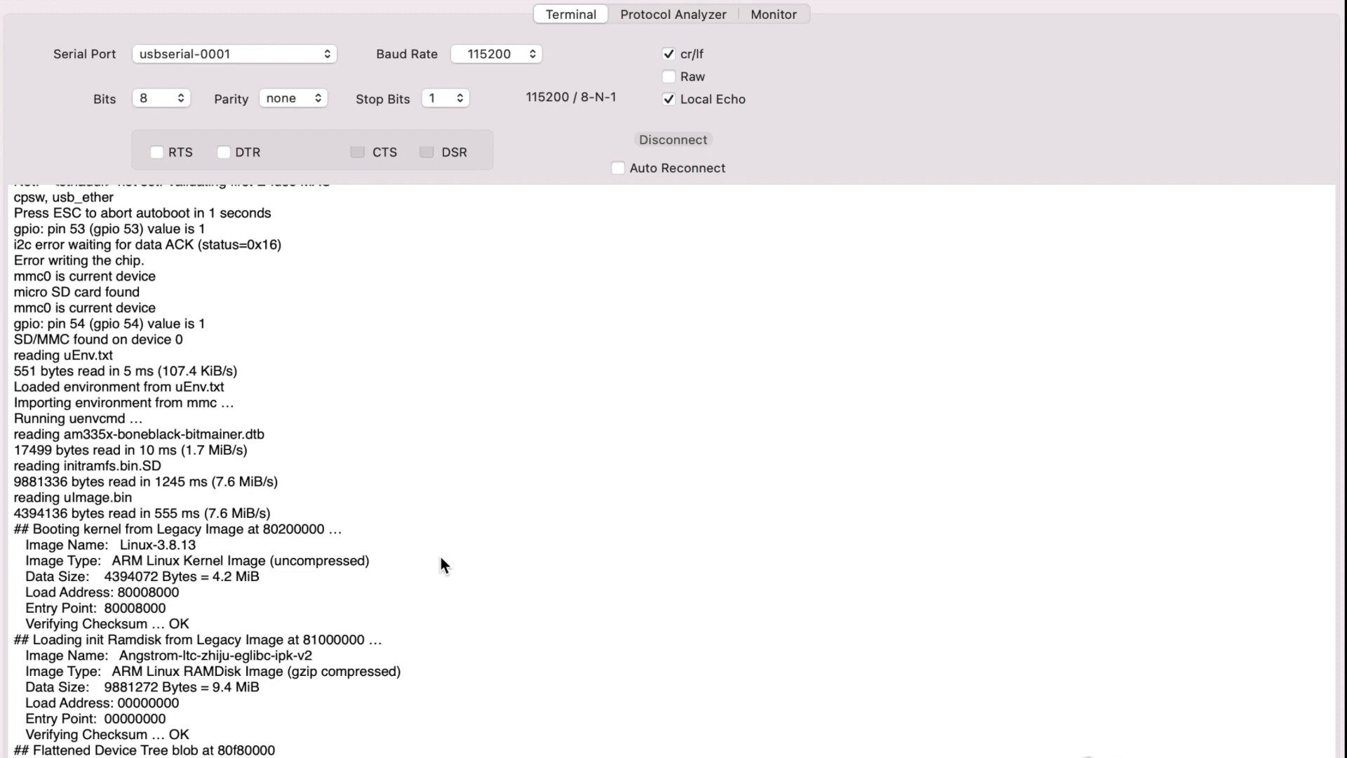
pyautogui.scroll(-3)
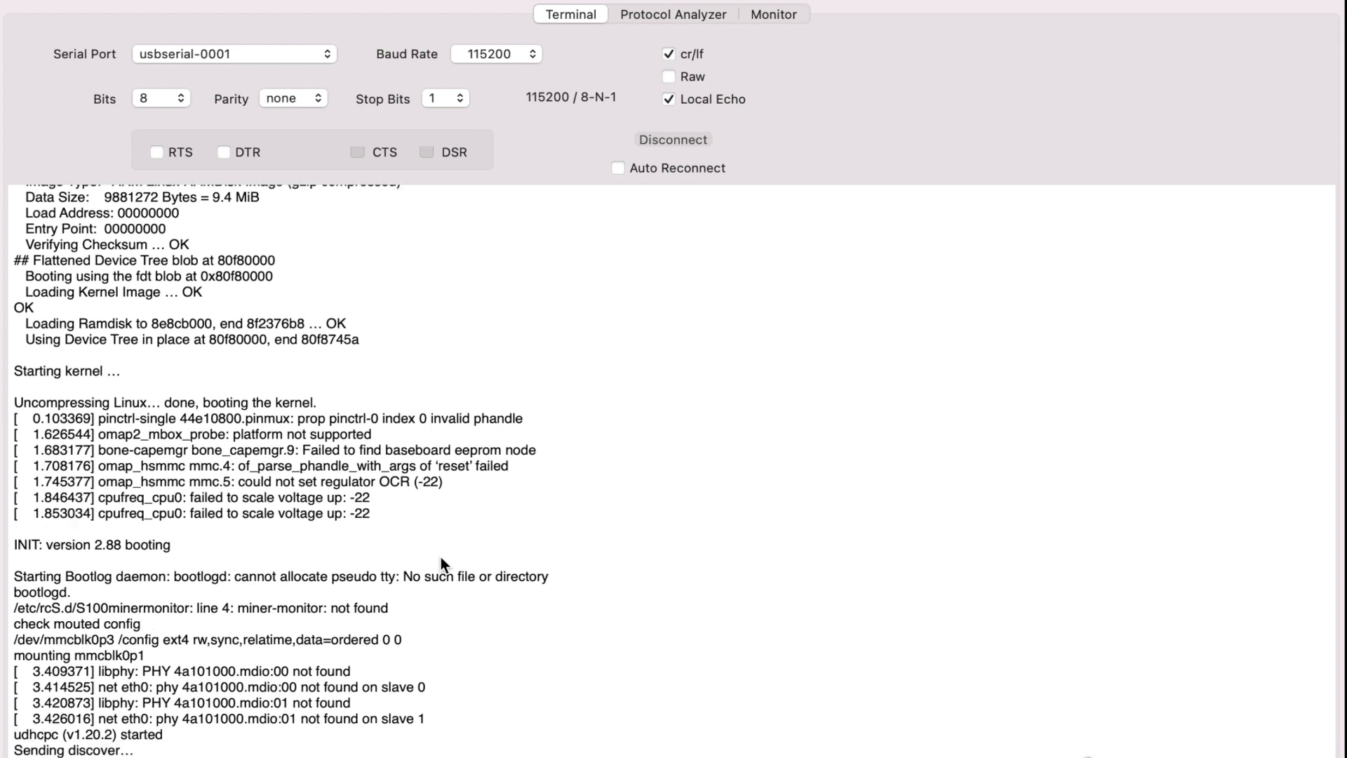
pyautogui.scroll(-3)
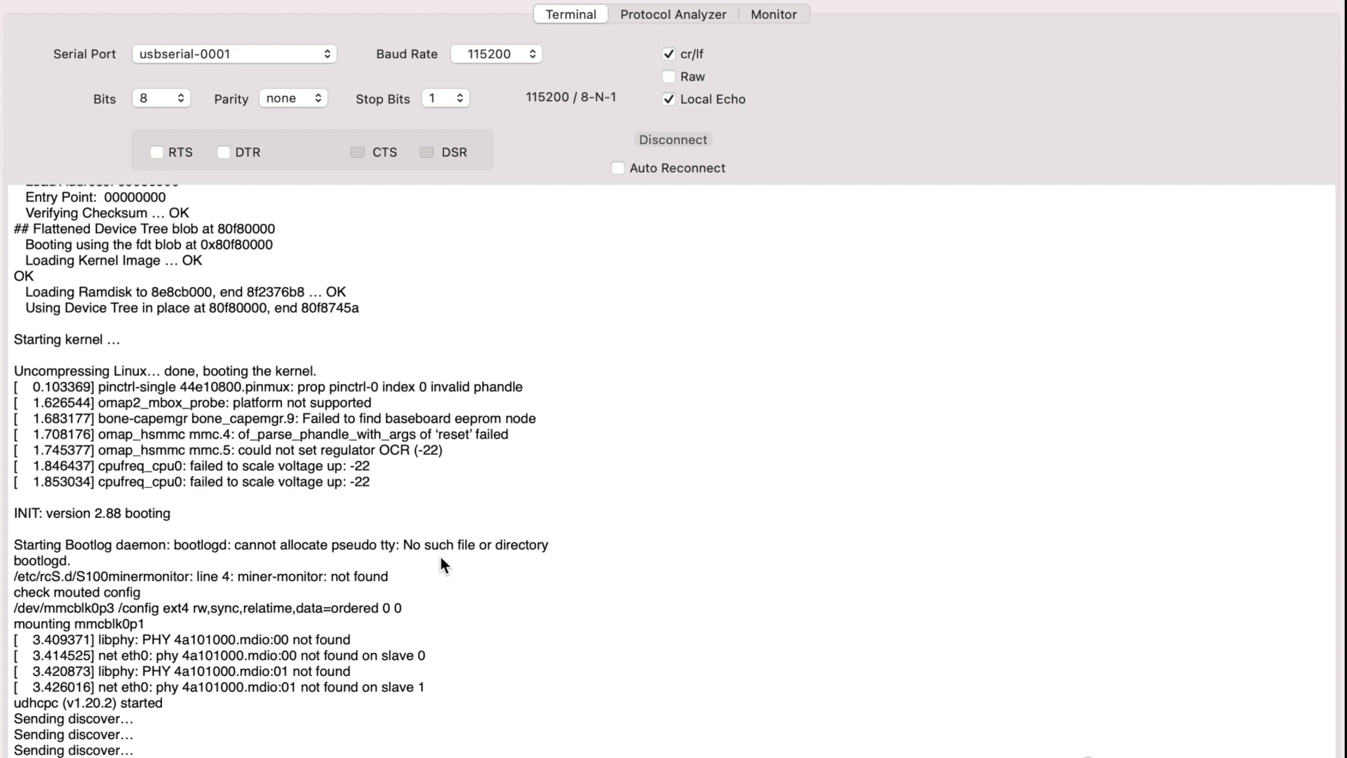
pyautogui.scroll(-3)
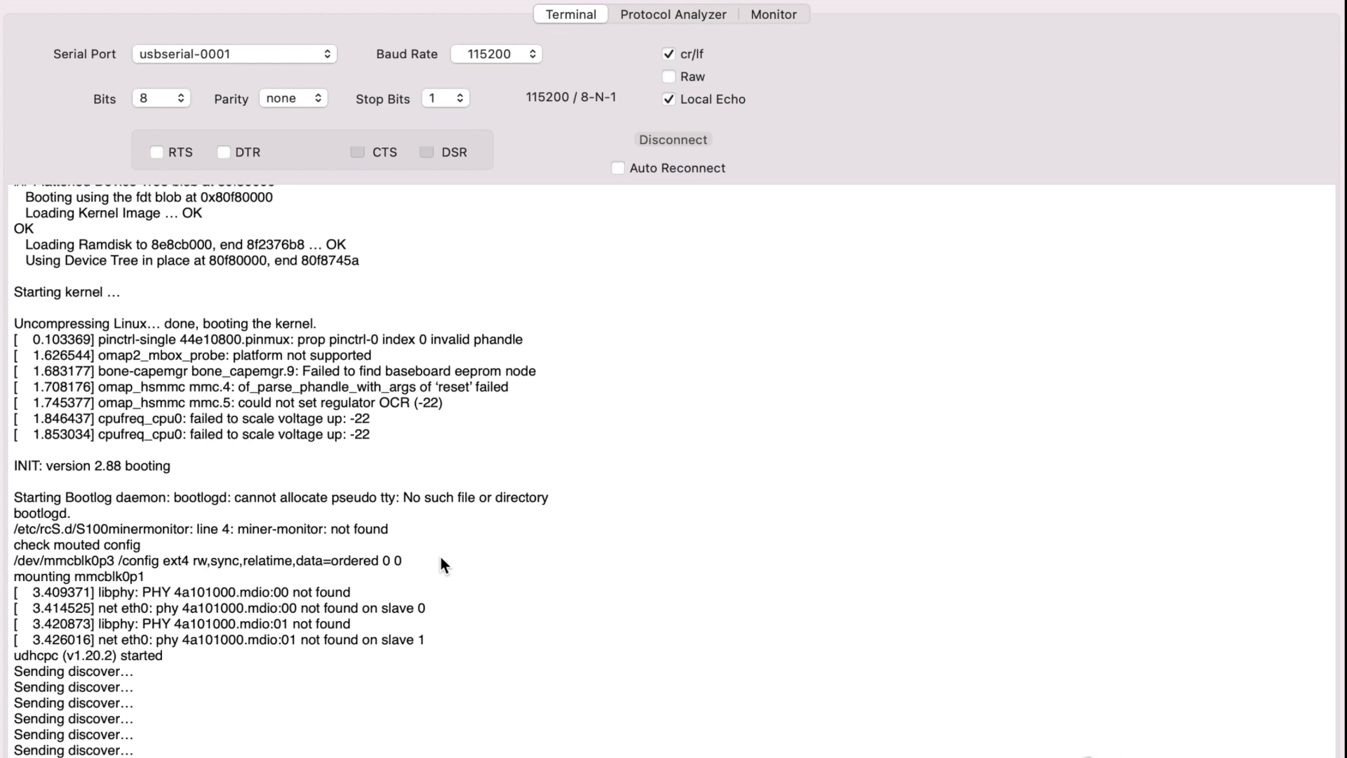
pyautogui.scroll(-3)
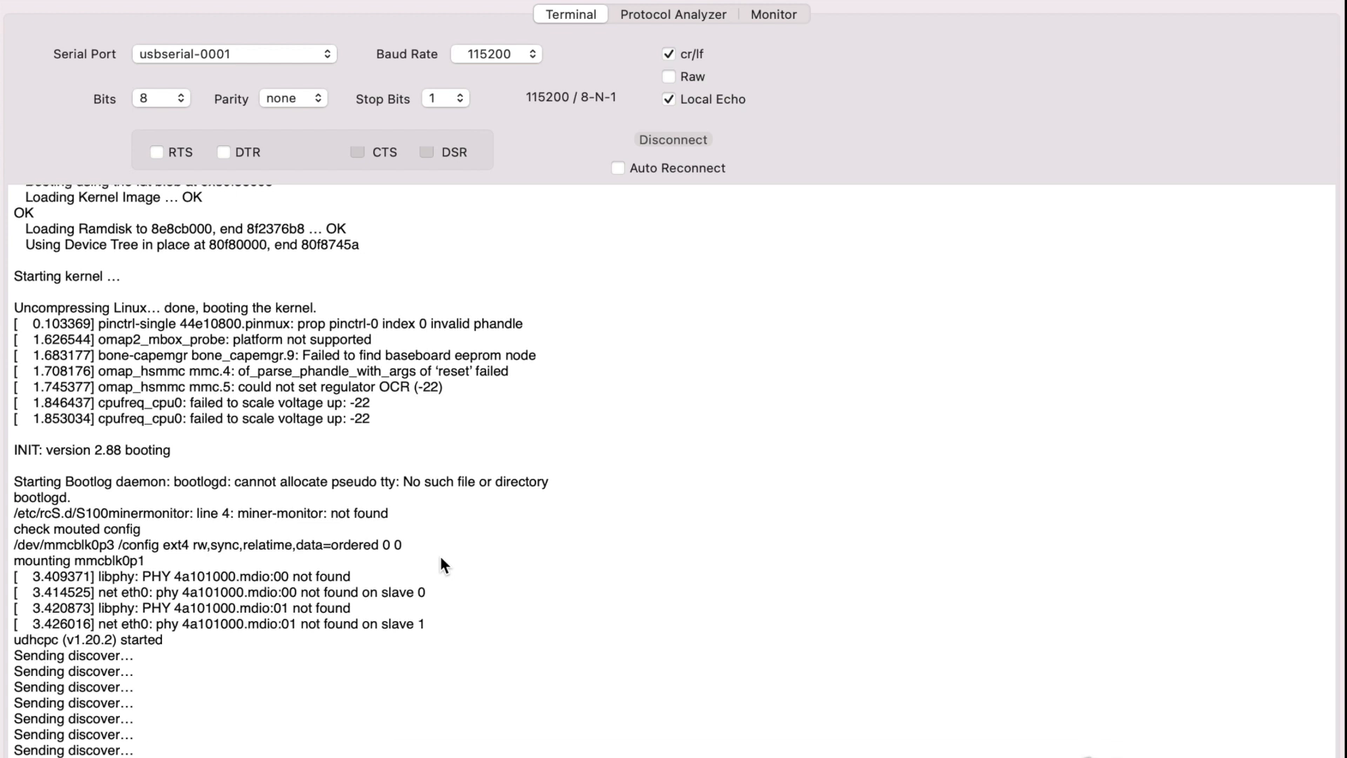
pyautogui.scroll(-3)
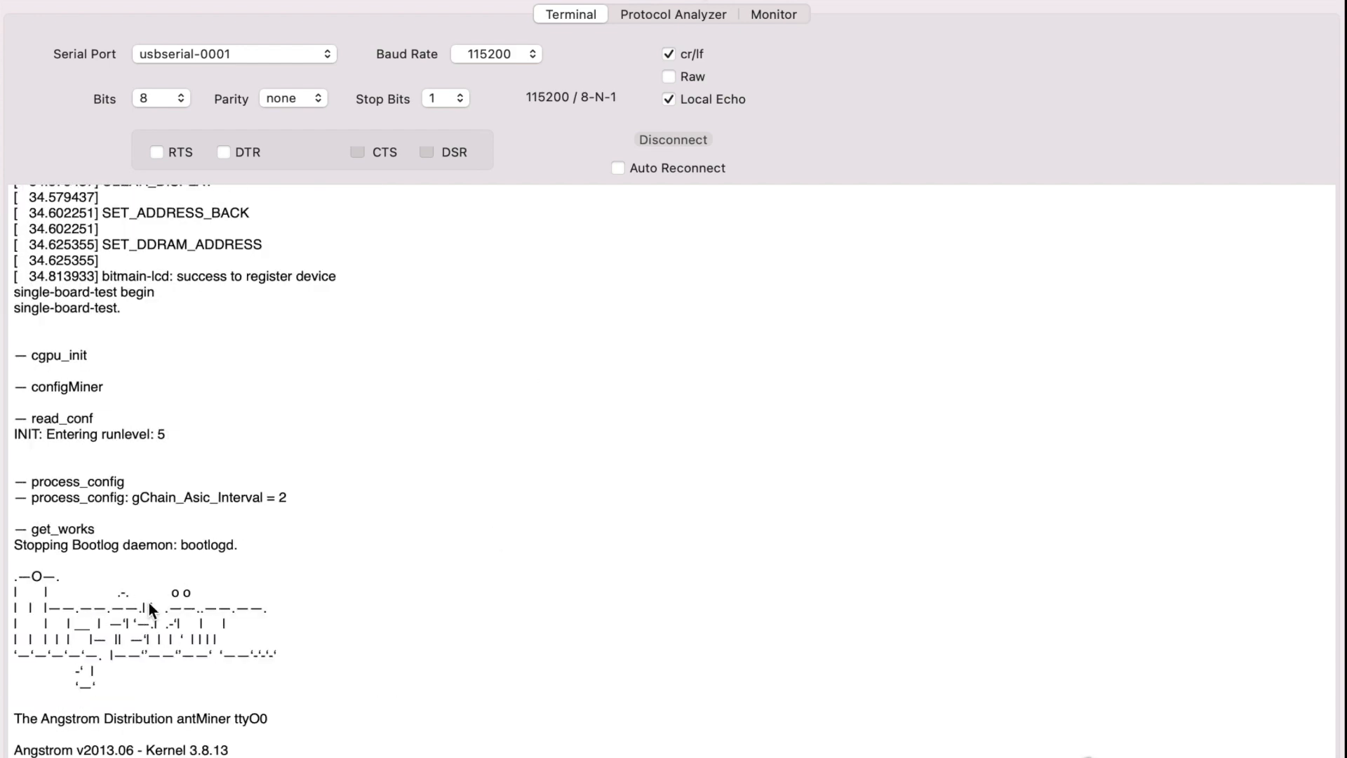
# - Follow the log into the single board test reading hash board IDs and setting voltage
pyautogui.scroll(-3)
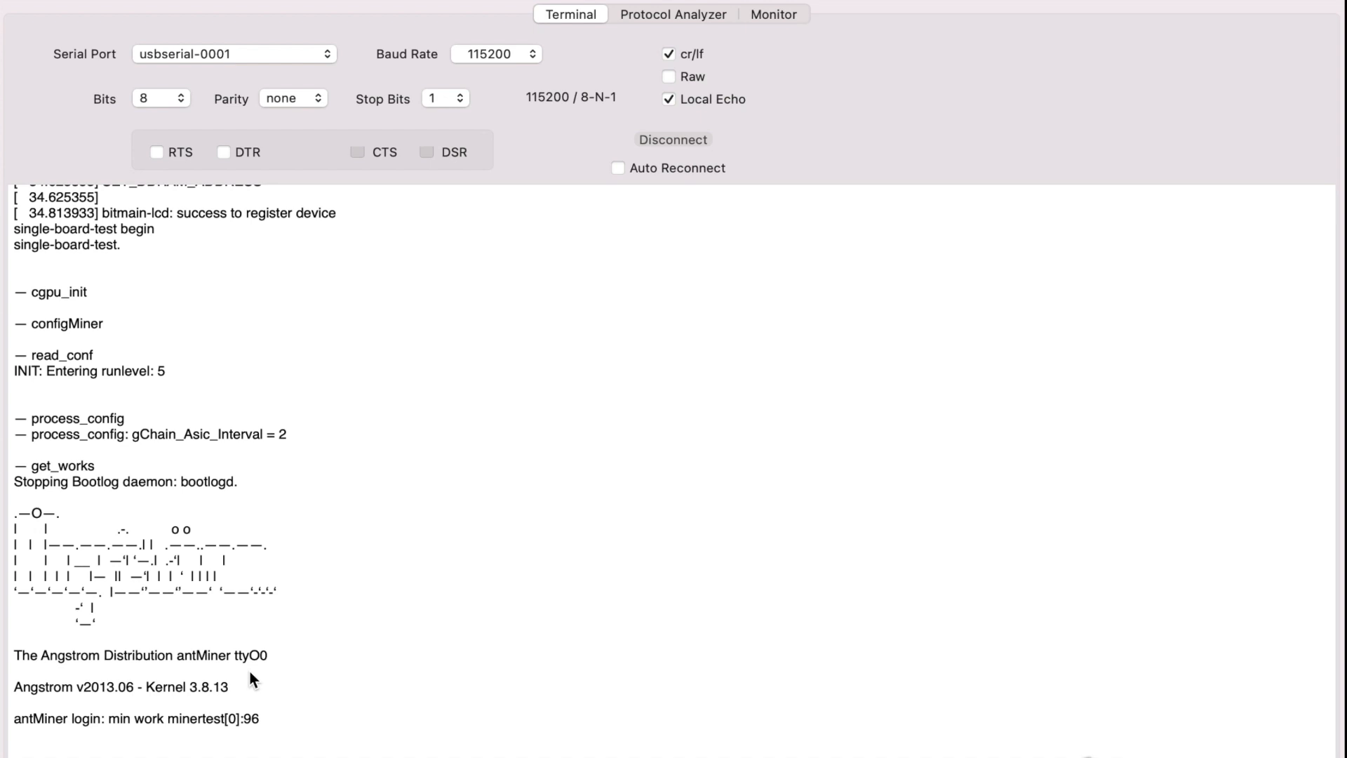
pyautogui.scroll(-3)
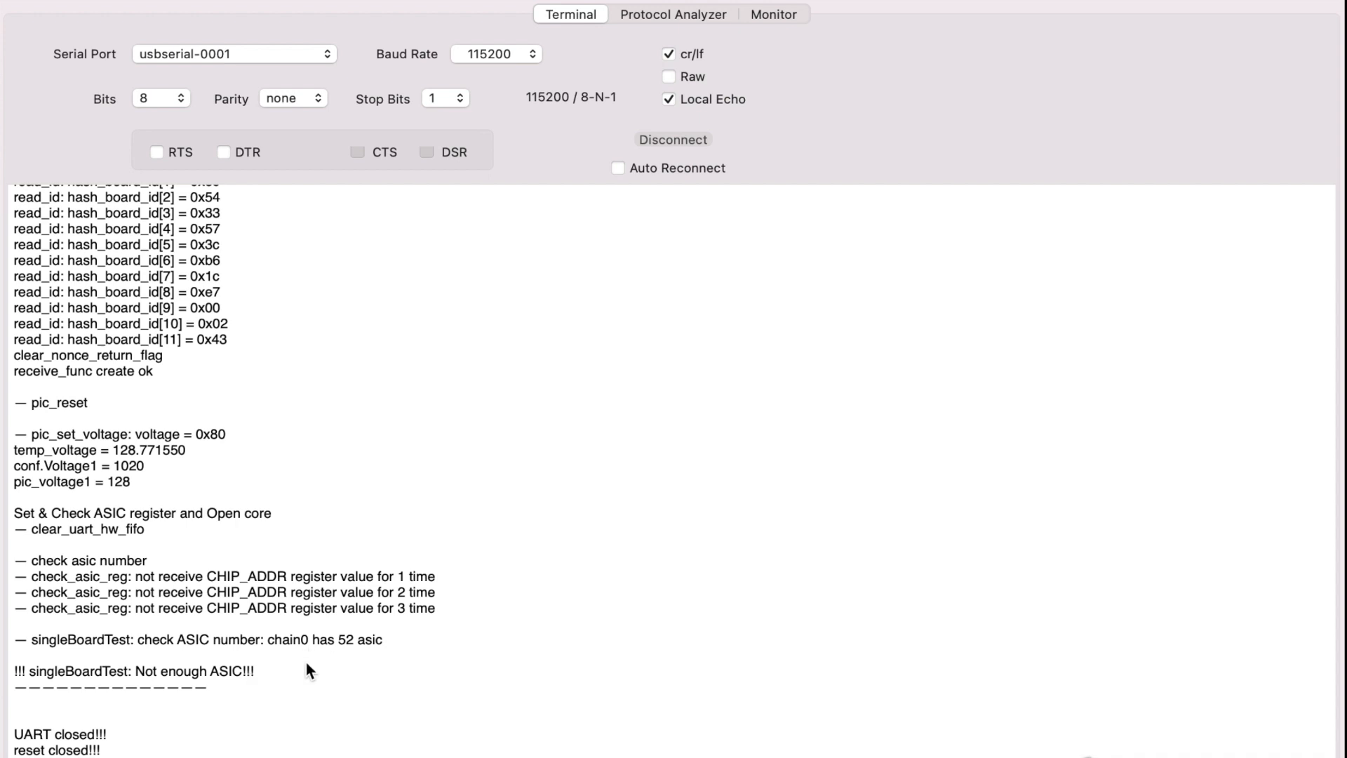
pyautogui.moveTo(362, 685)
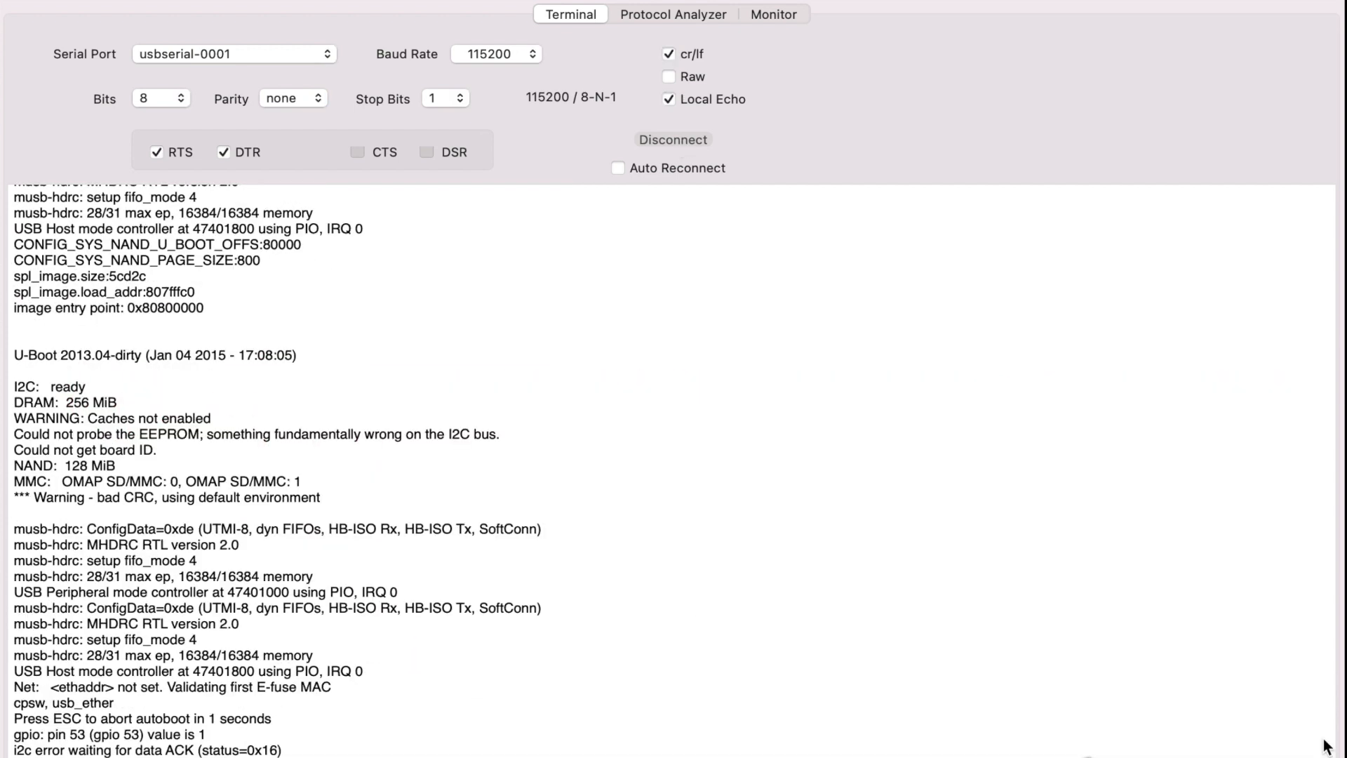
# - Follow the reboot log through U-Boot and kernel boot to the DHCP discover requests
pyautogui.scroll(-3)
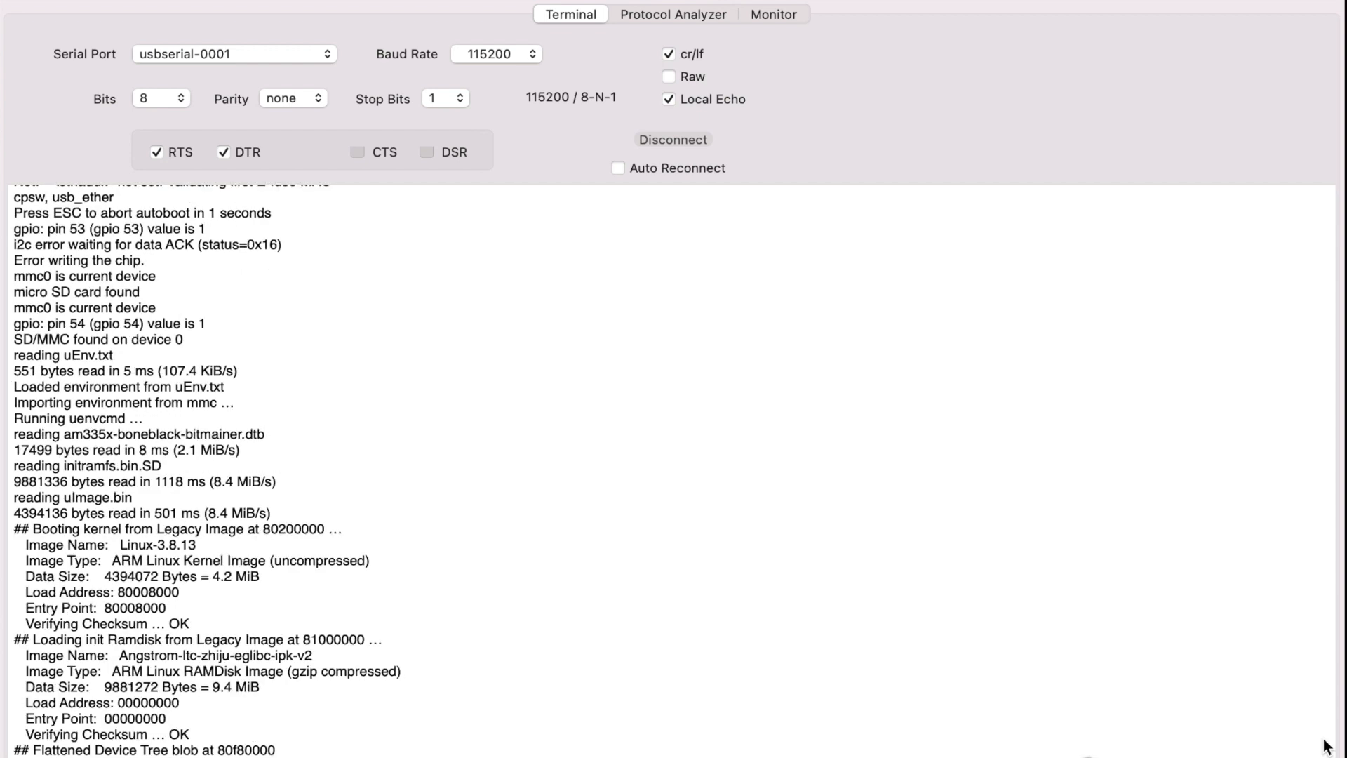
pyautogui.scroll(-3)
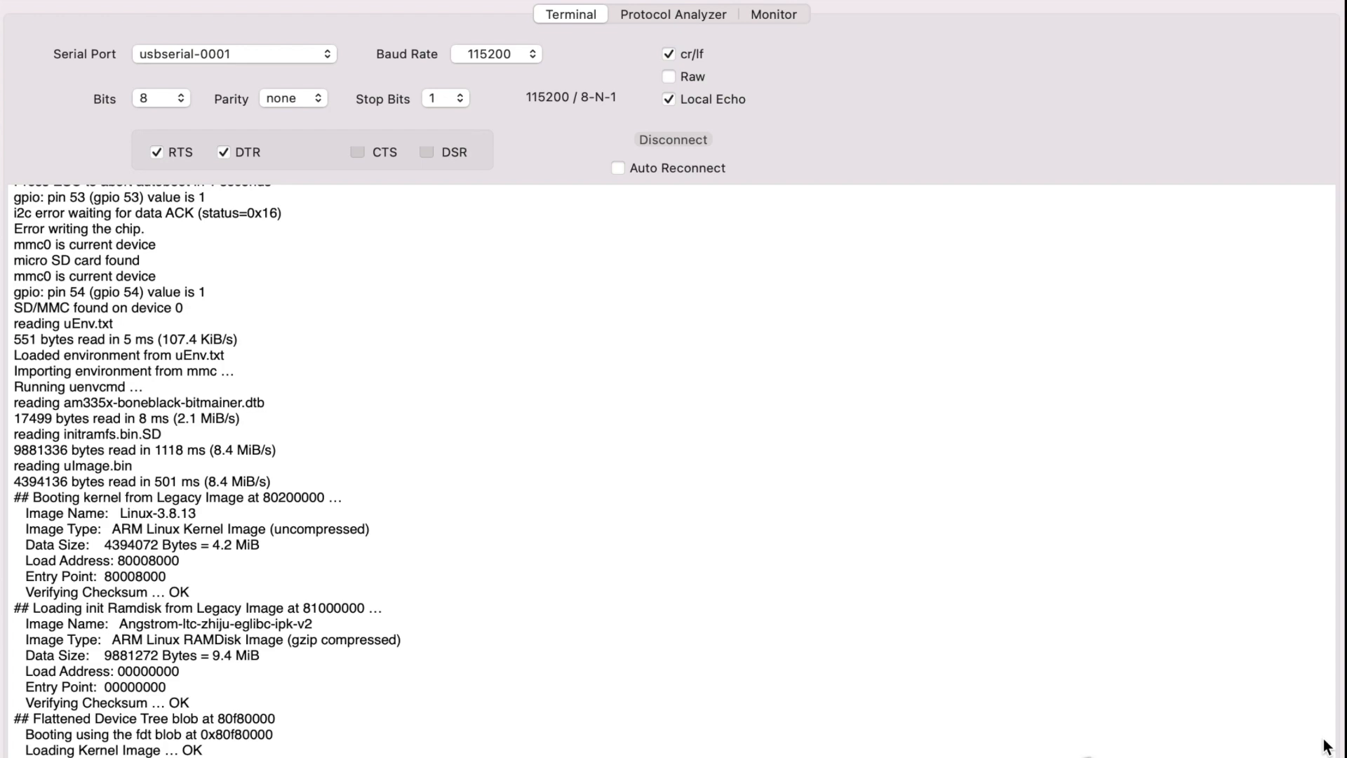
pyautogui.scroll(-3)
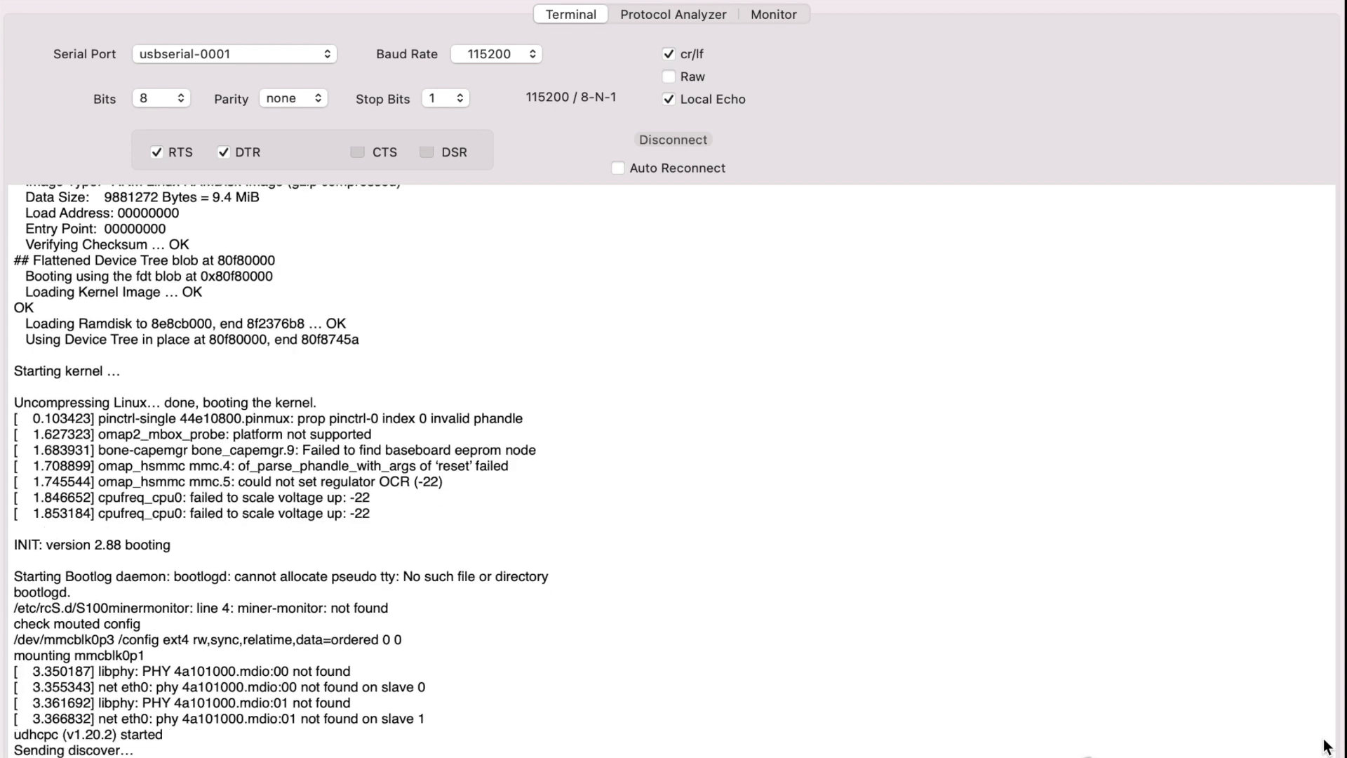
pyautogui.scroll(-3)
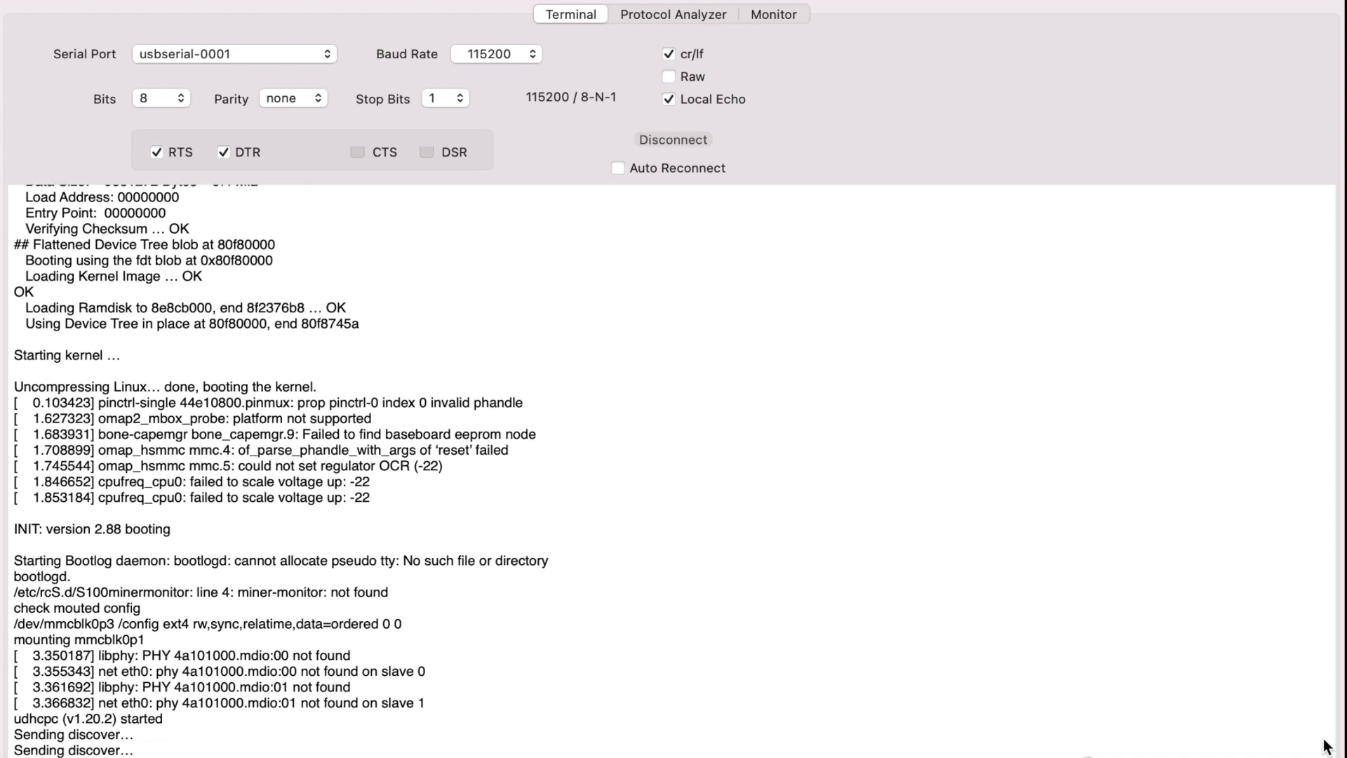